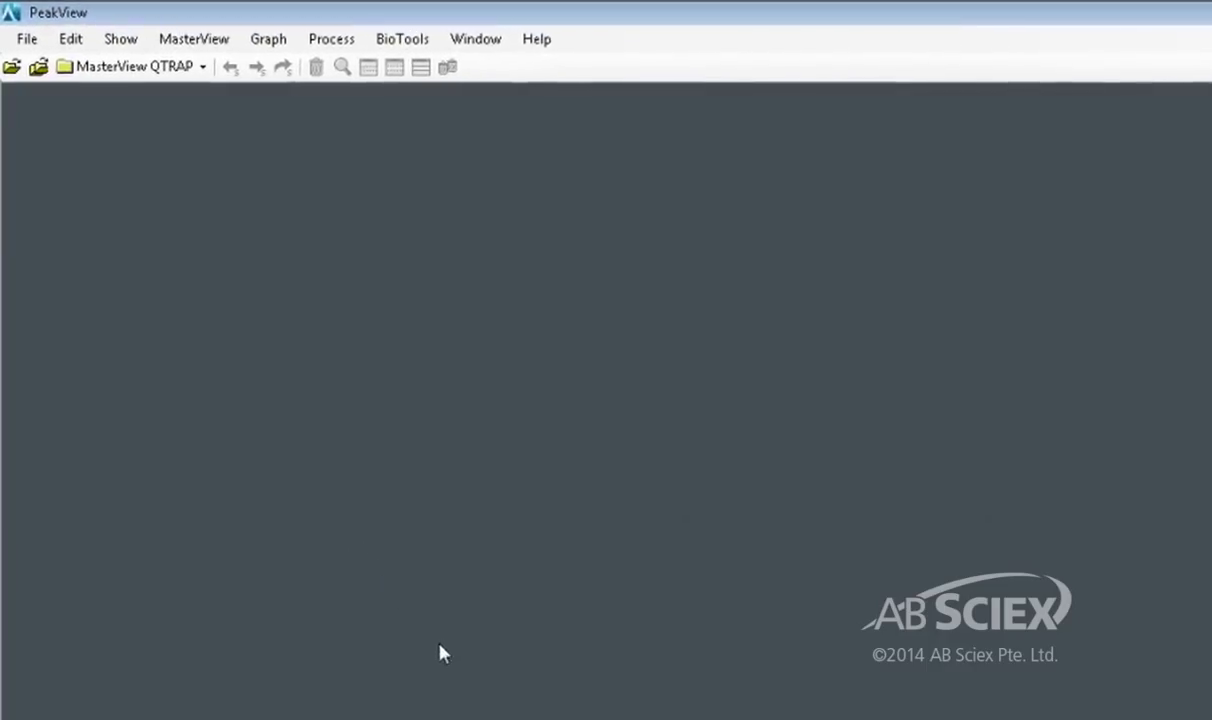
# Step: Start a new MasterView session and expand the Scheduled MRM-EPI on 5500.wiff file to list its samples
pyautogui.click(196, 38)
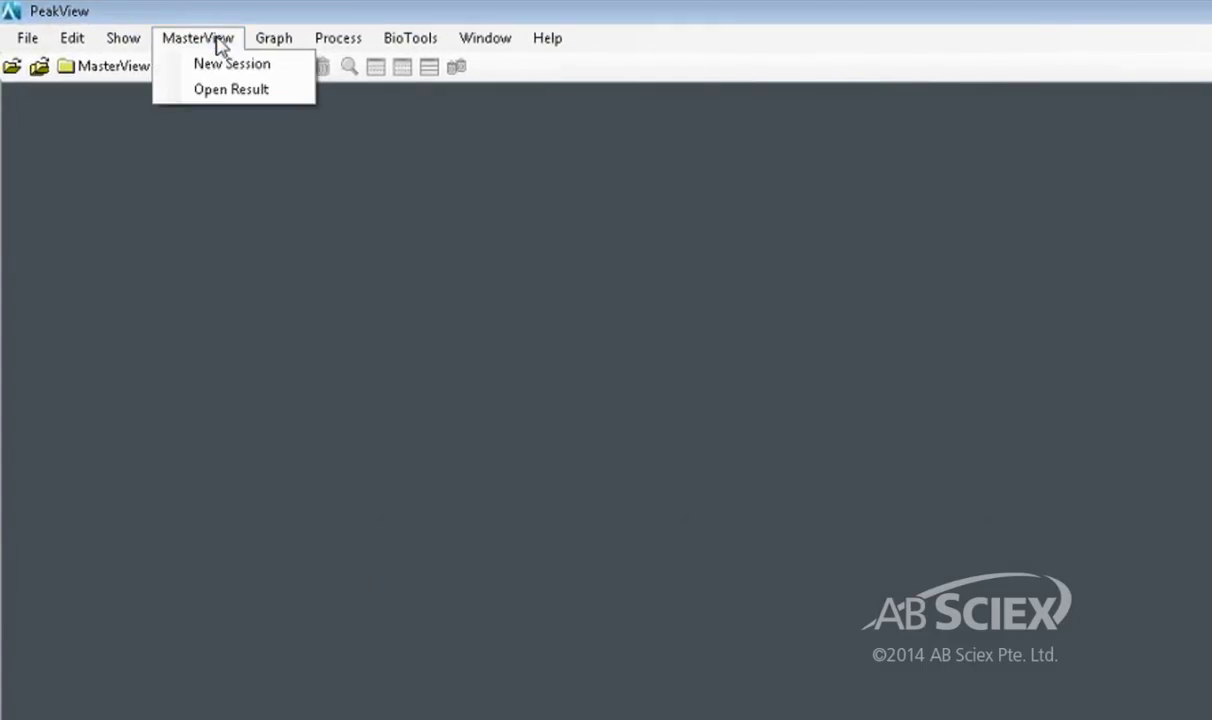
pyautogui.click(232, 62)
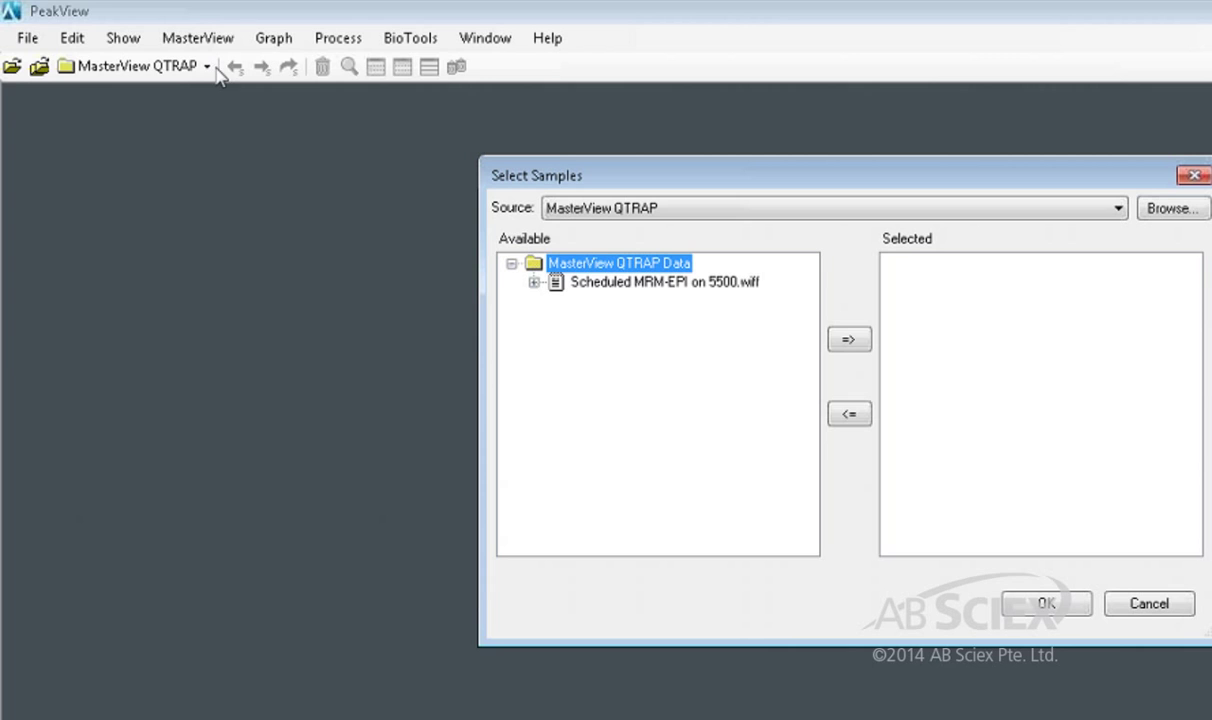
pyautogui.moveTo(540, 318)
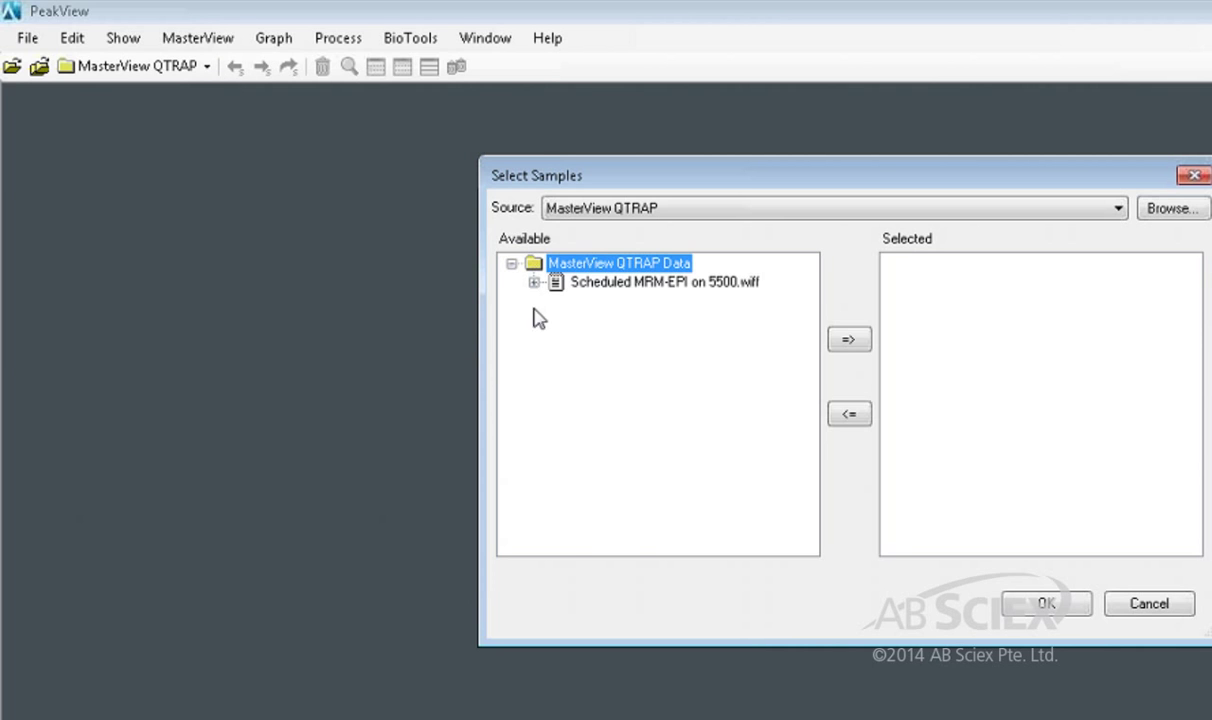
pyautogui.click(536, 280)
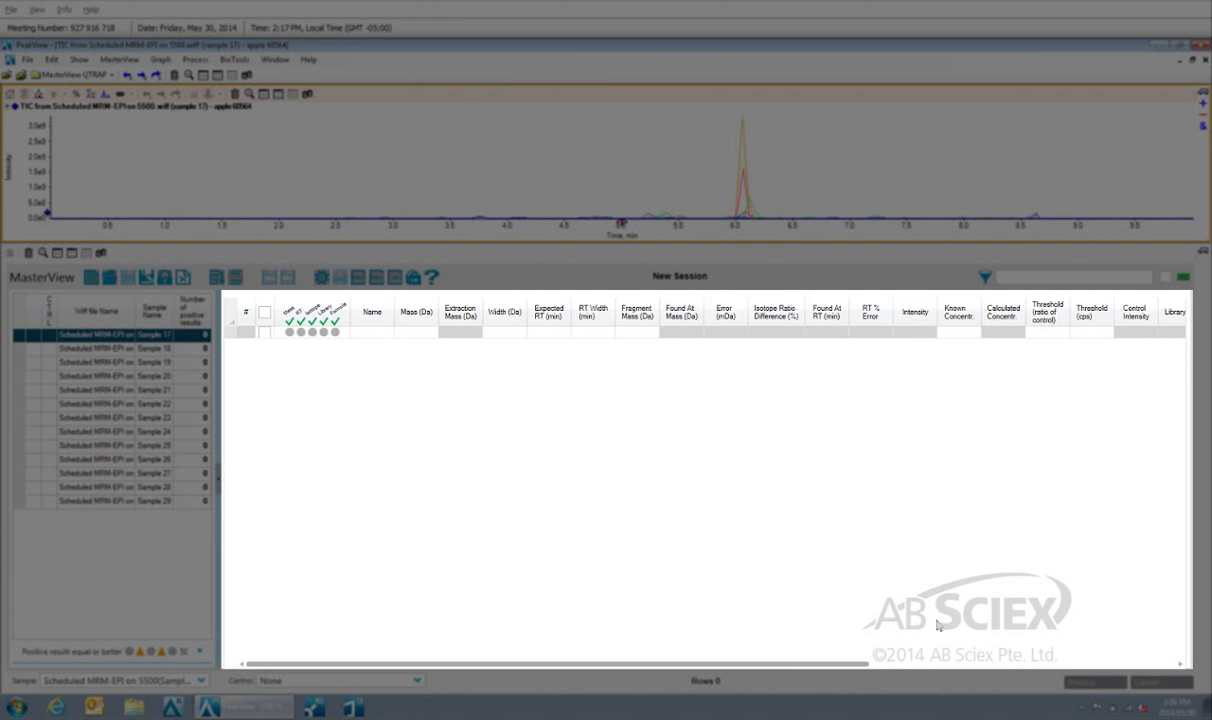
pyautogui.moveTo(984, 624)
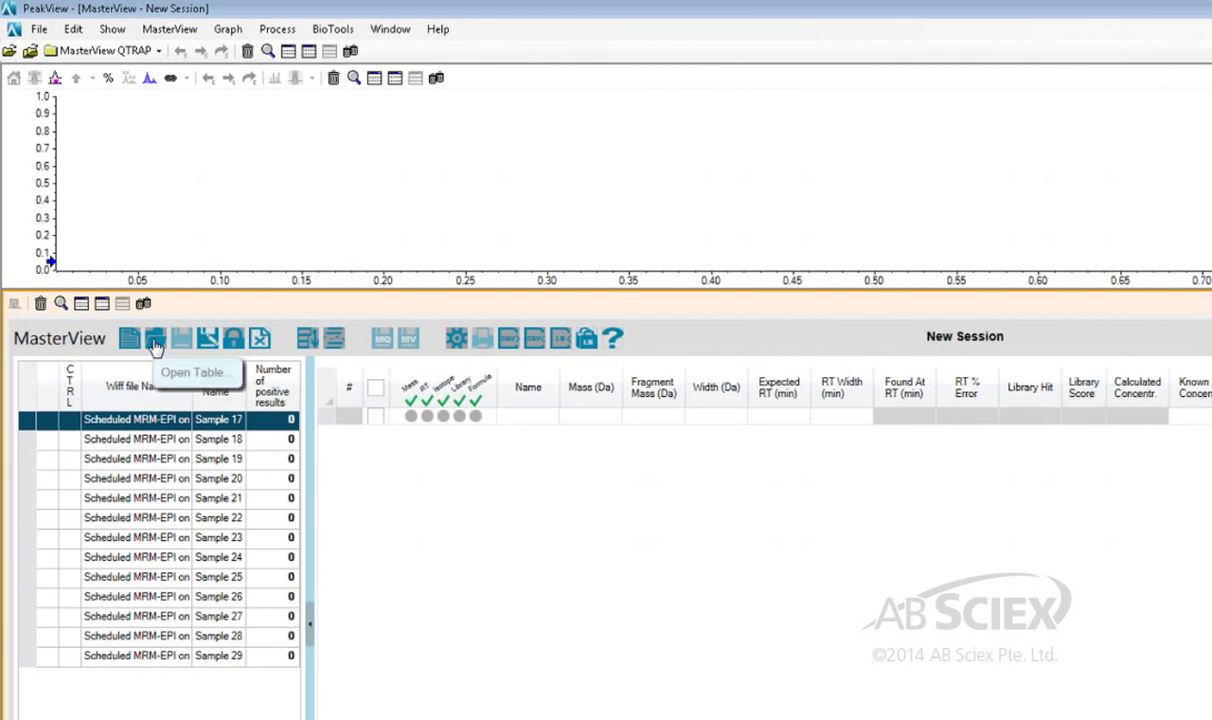
# Step: Load QTRAP pesticides.XIClist into the compound table, filling it with 163 pesticide rows
pyautogui.click(154, 338)
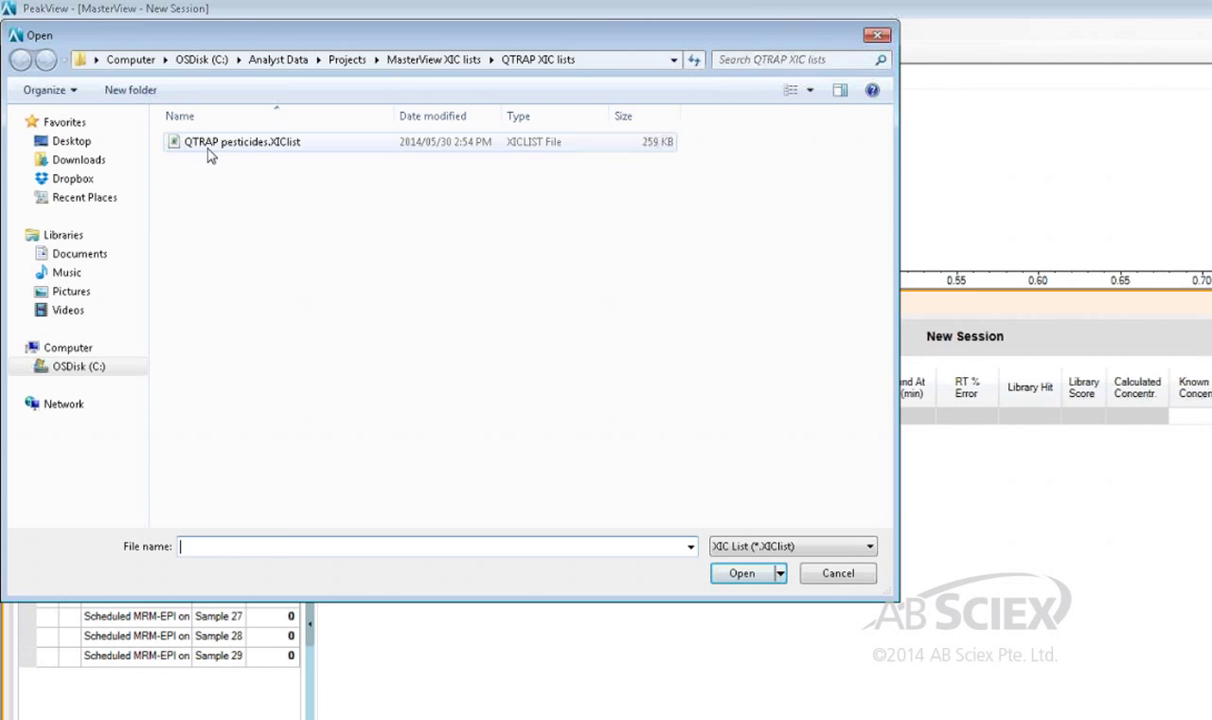
pyautogui.click(242, 140)
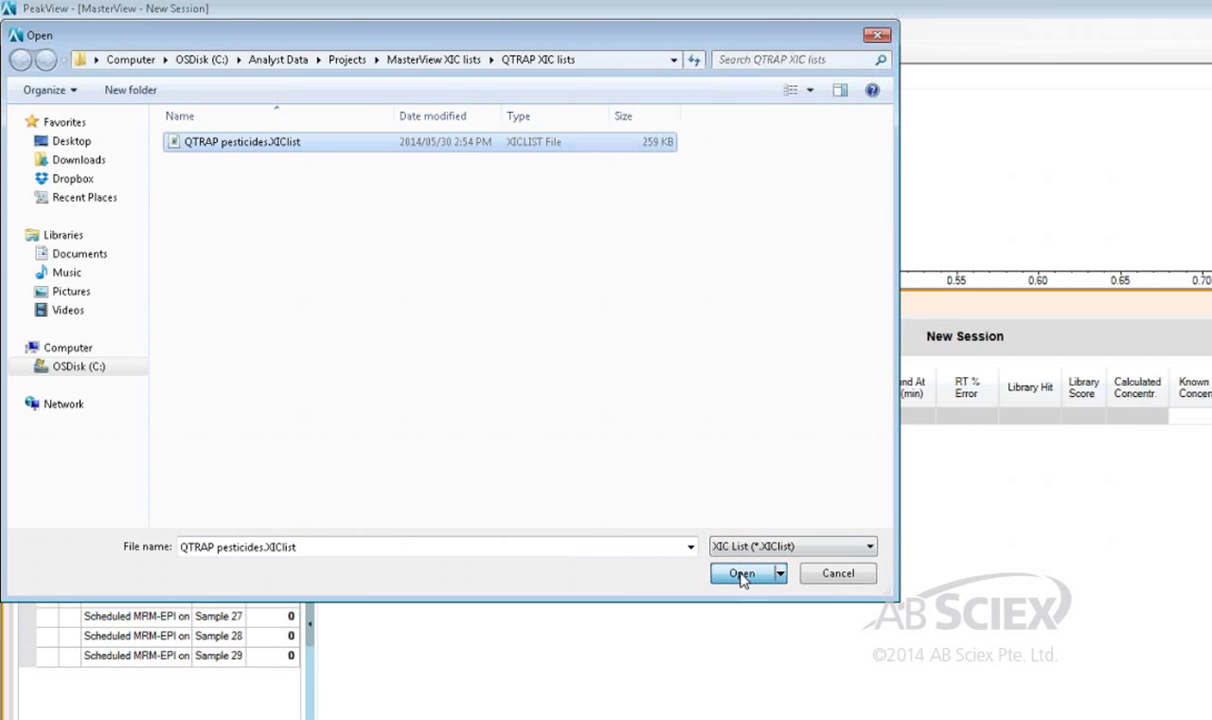
pyautogui.click(742, 572)
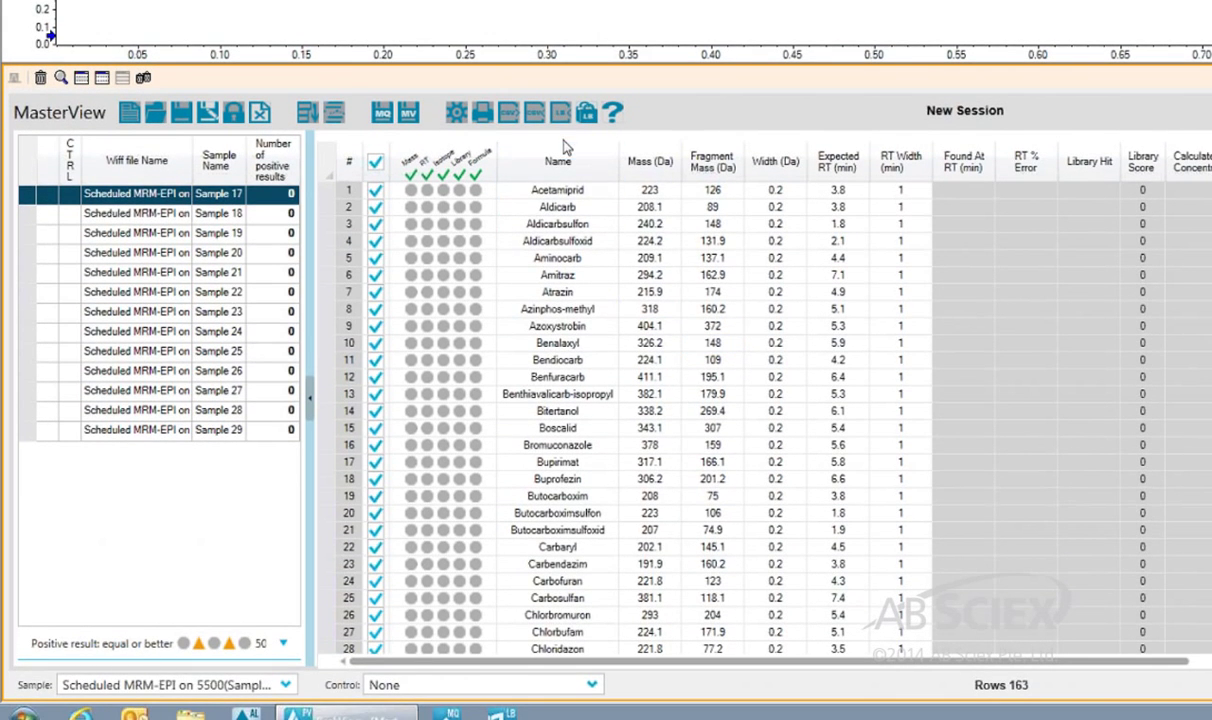
pyautogui.click(838, 530)
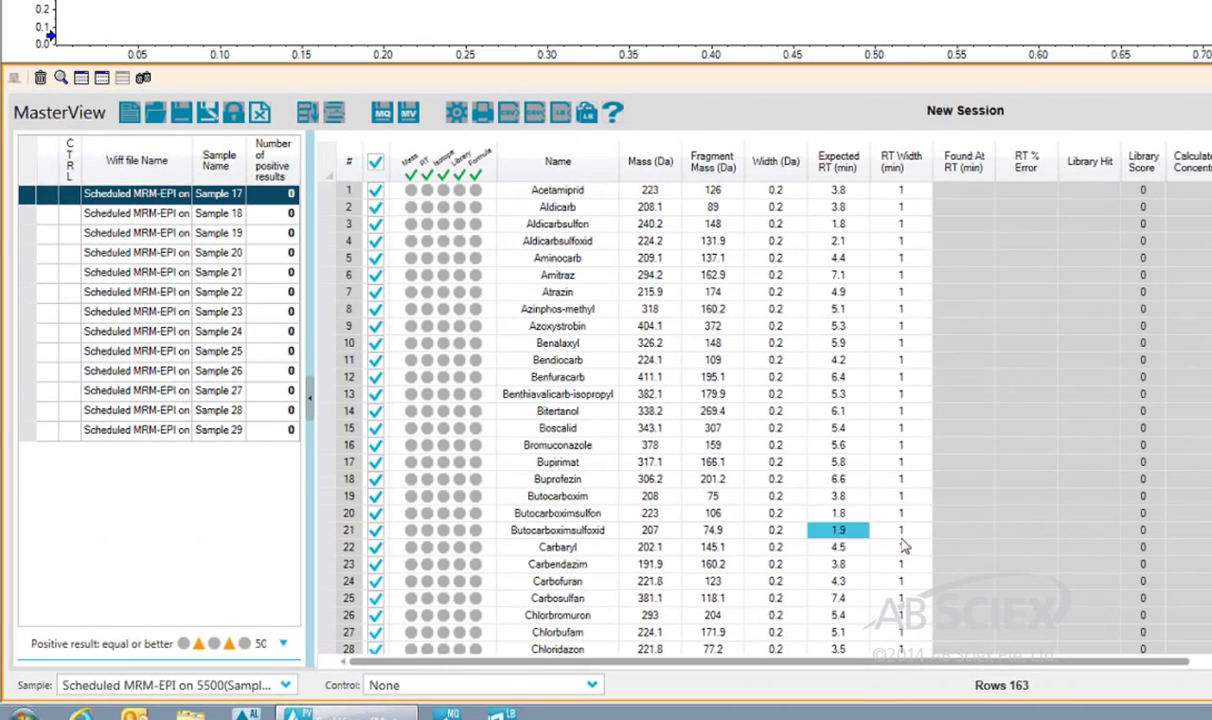
pyautogui.moveTo(456, 112)
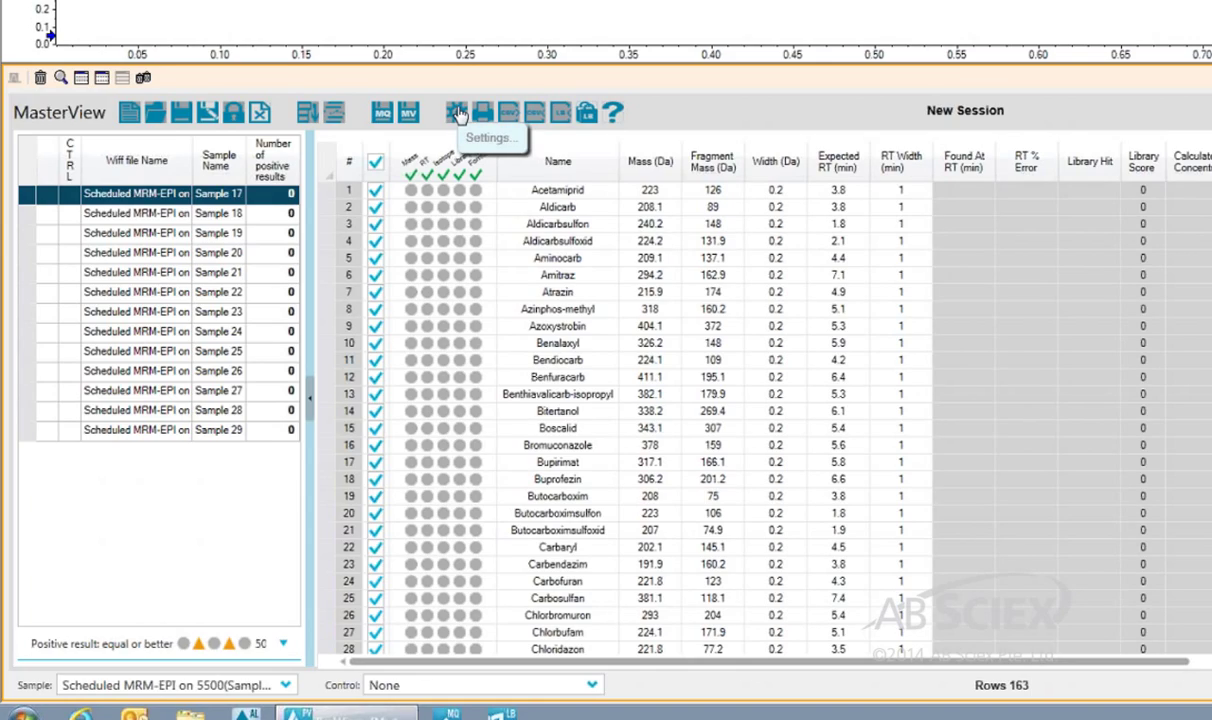
# Step: Enable library searching with Confirmation Search against the AM_Pesticides library in the processing settings
pyautogui.click(456, 112)
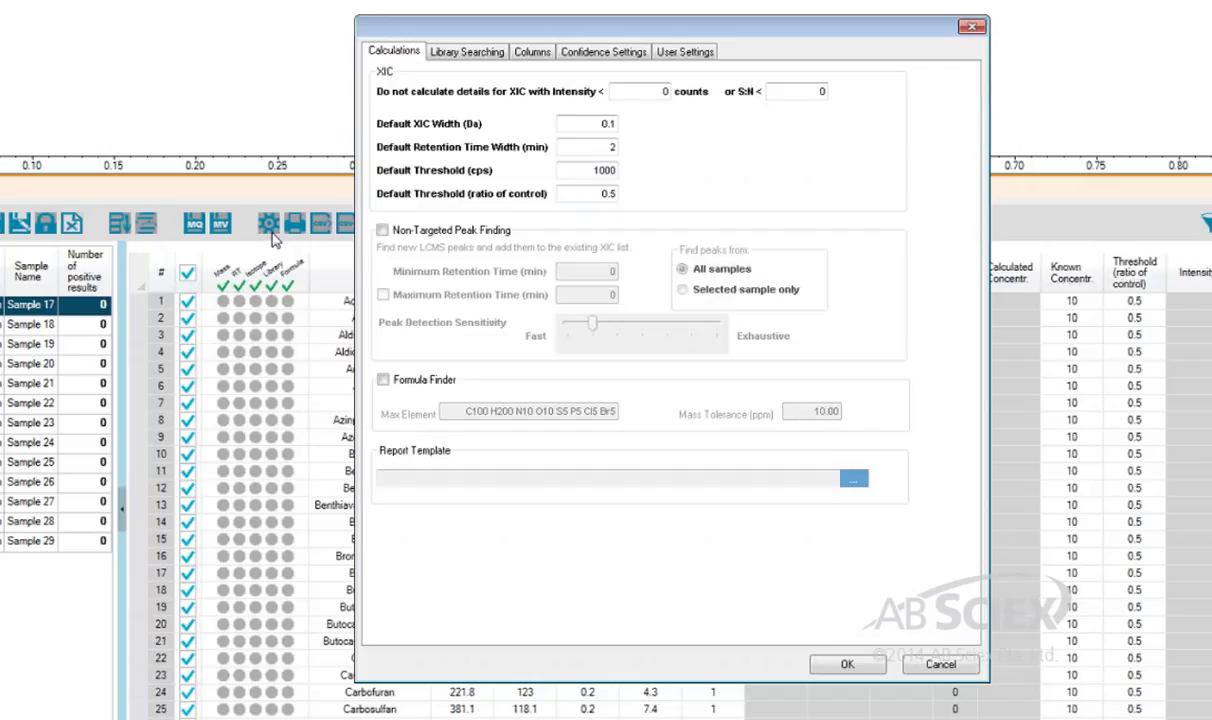
pyautogui.click(466, 52)
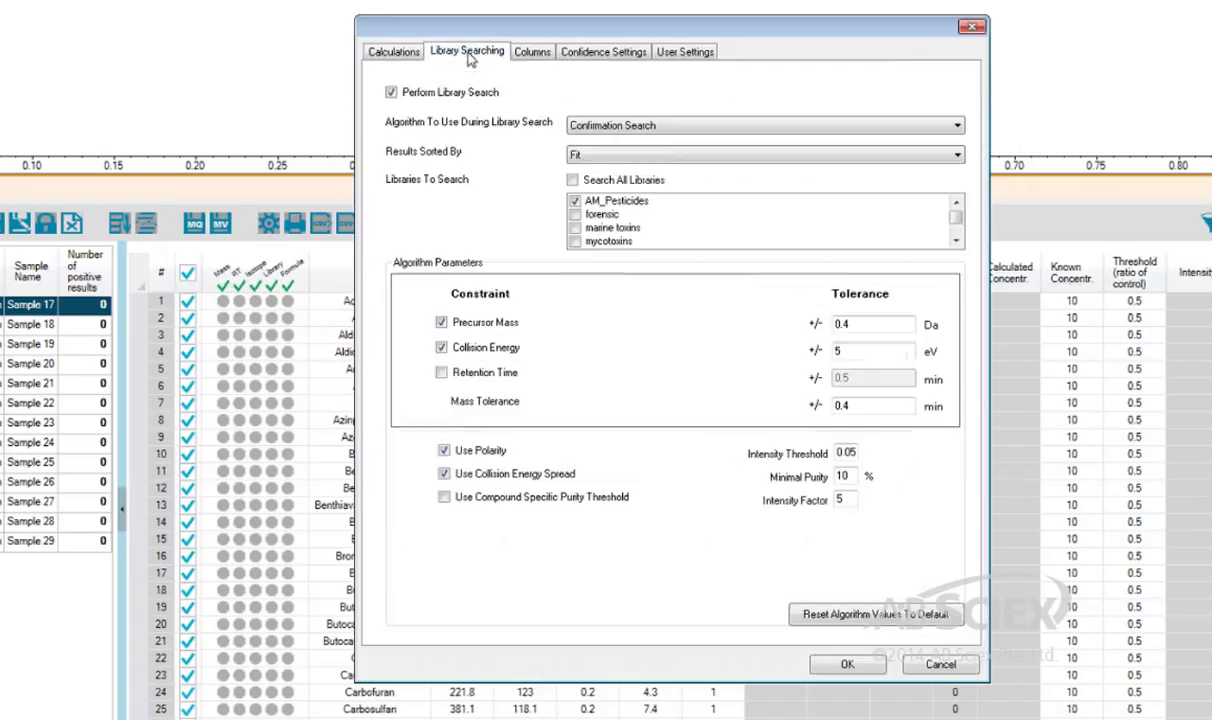
pyautogui.moveTo(632, 96)
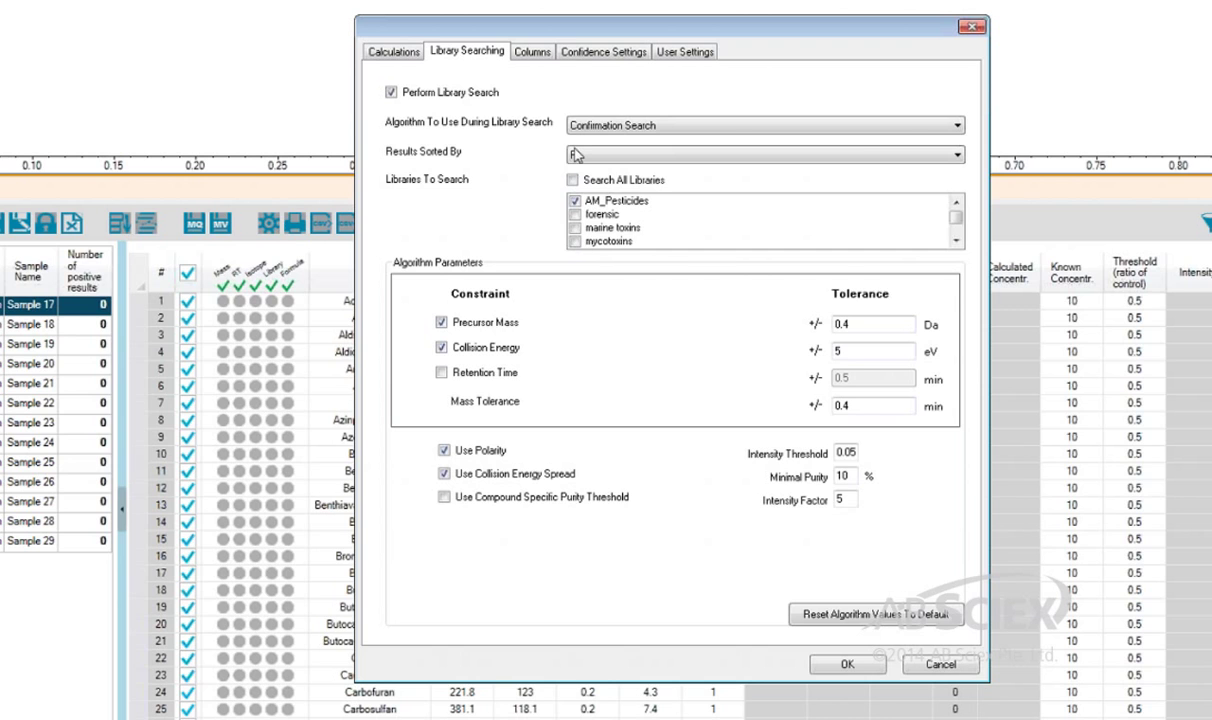
pyautogui.click(604, 52)
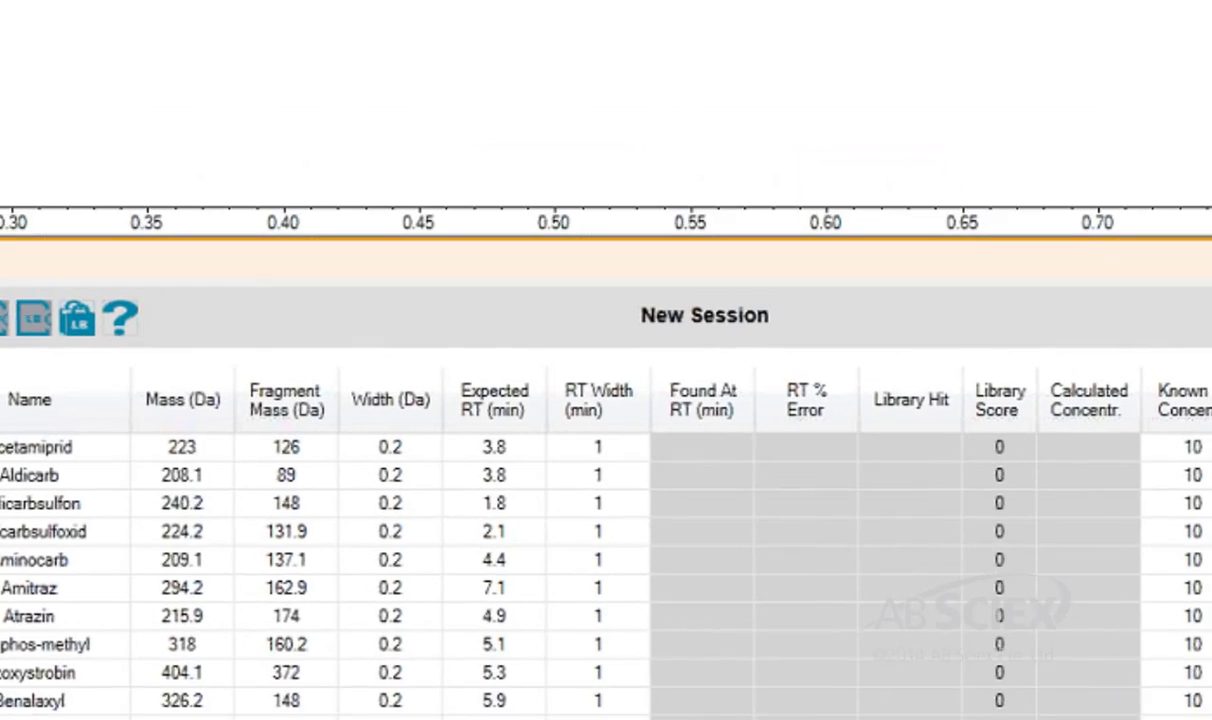
# Step: Process all samples so found retention times, intensities and library hits appear in the table
pyautogui.hscroll(3)
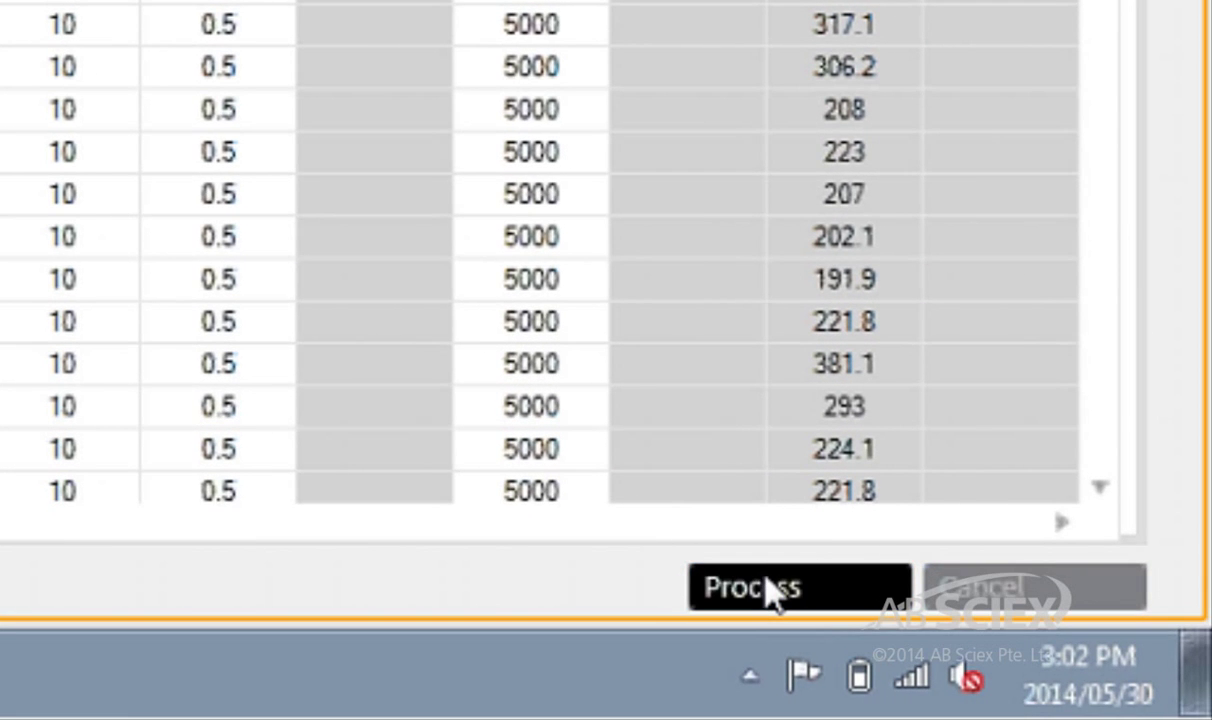
pyautogui.click(796, 588)
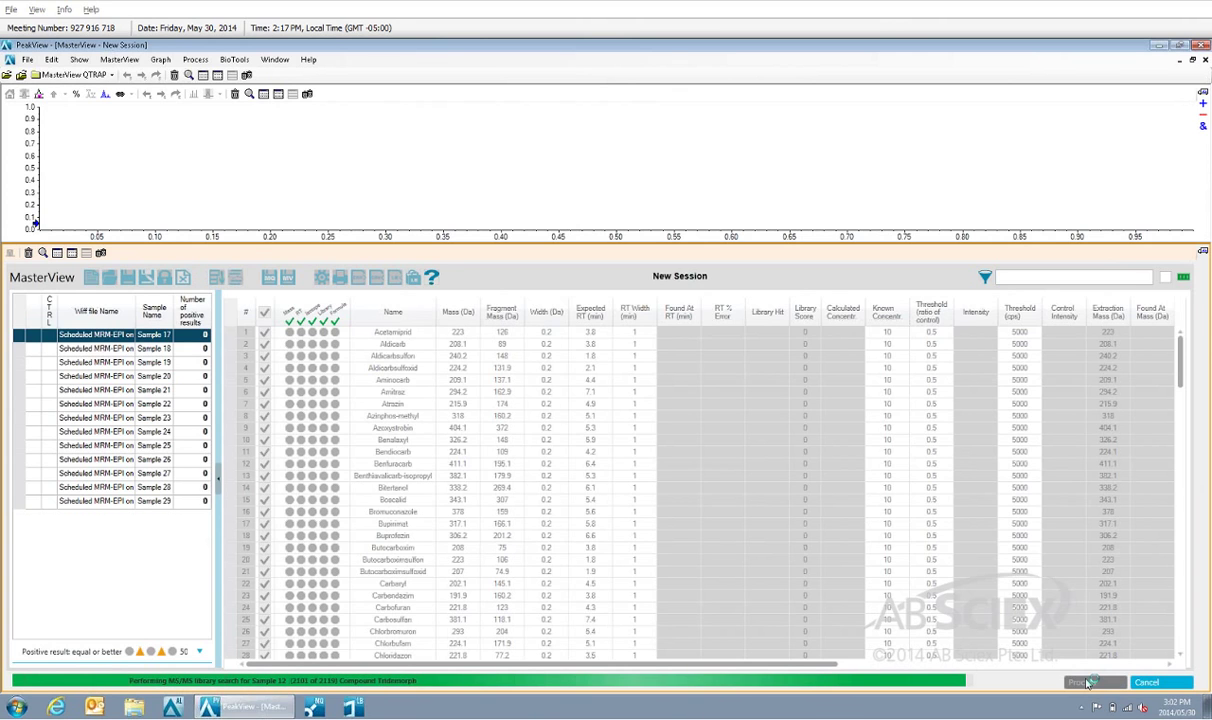
pyautogui.click(1092, 680)
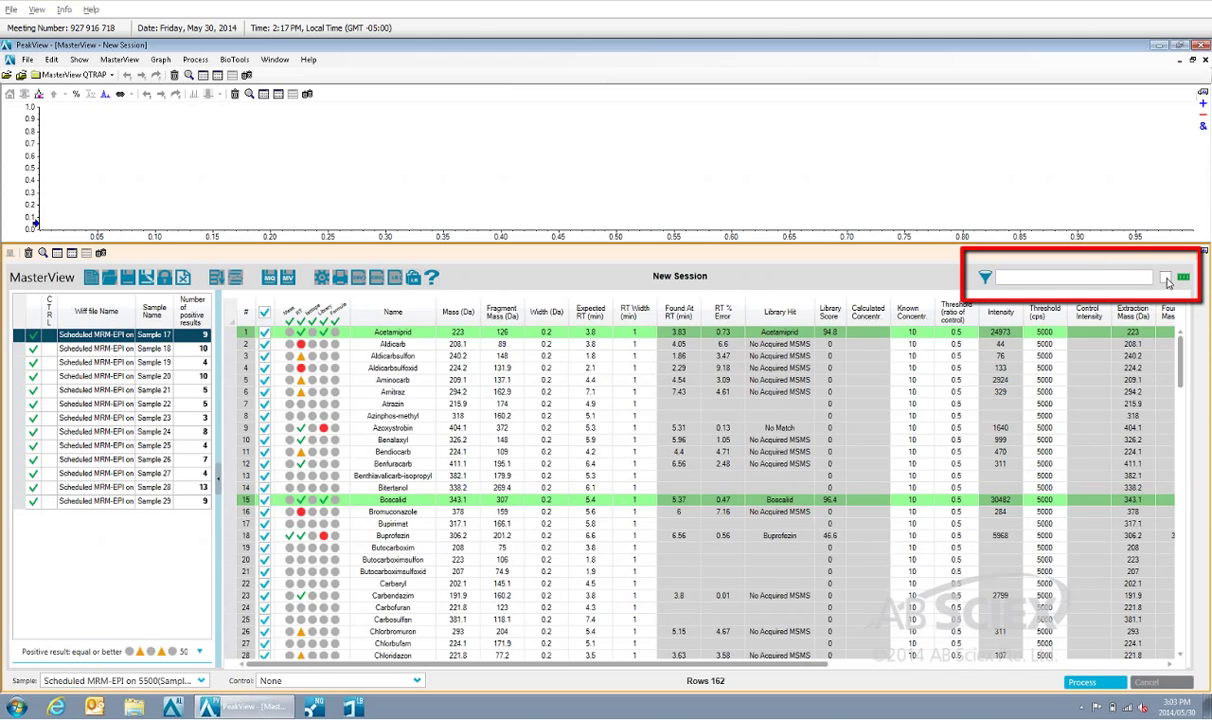
# Step: Filter the table to positive results and inspect matched rows such as Boscalid and their confidence indicators
pyautogui.click(1164, 276)
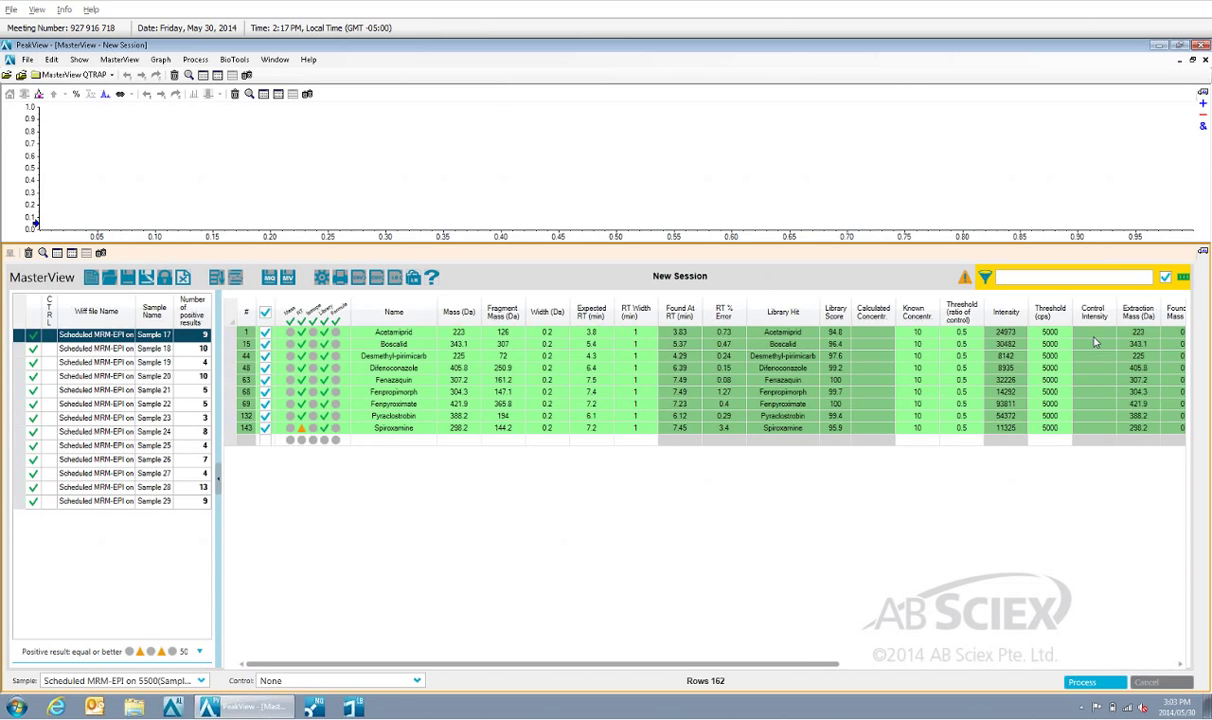
pyautogui.click(392, 344)
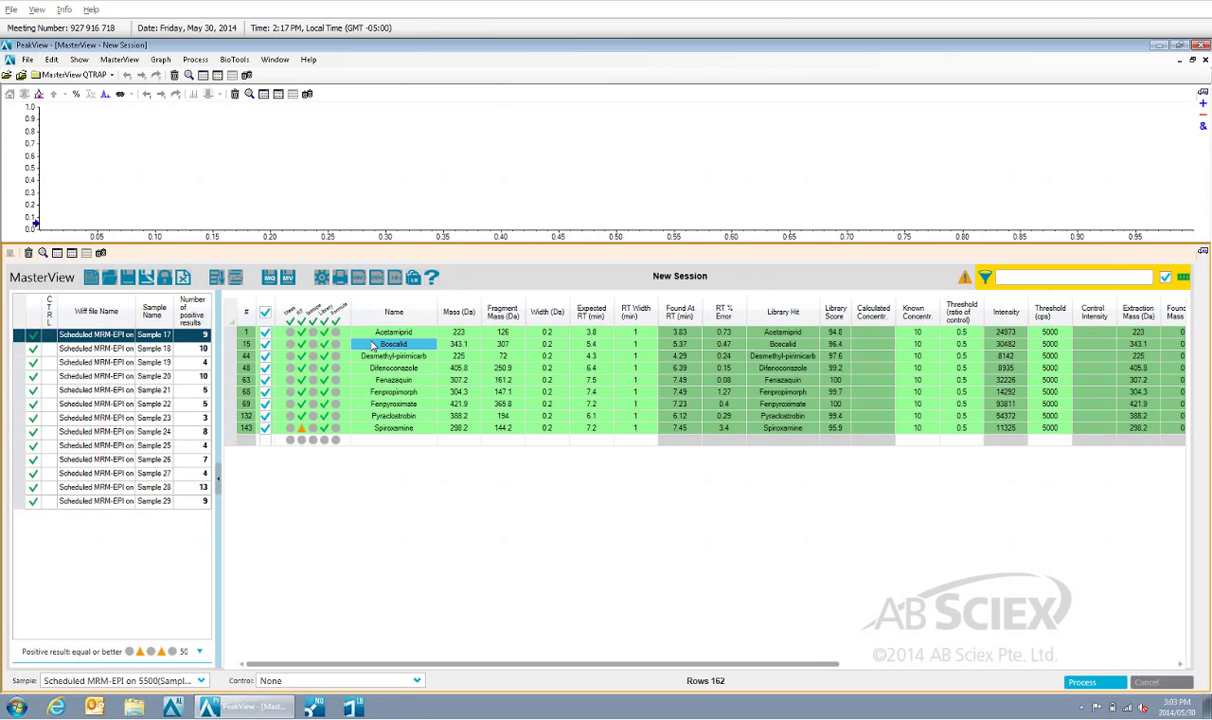
pyautogui.click(392, 428)
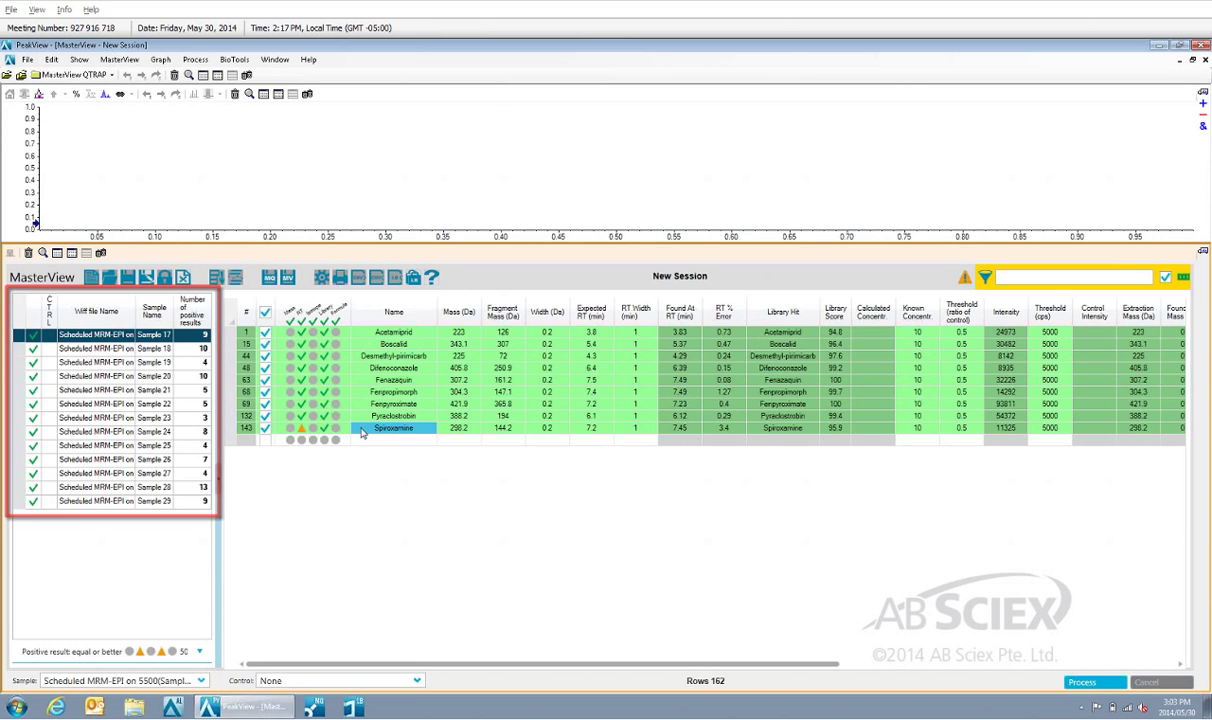
pyautogui.click(392, 368)
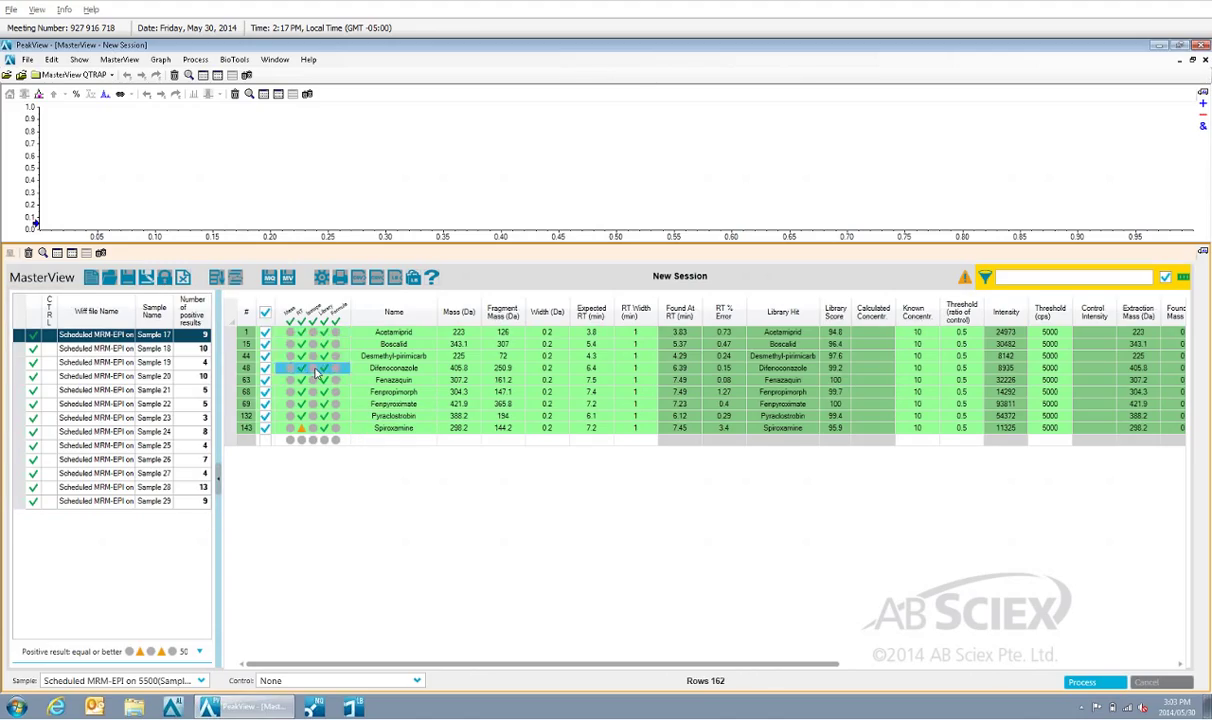